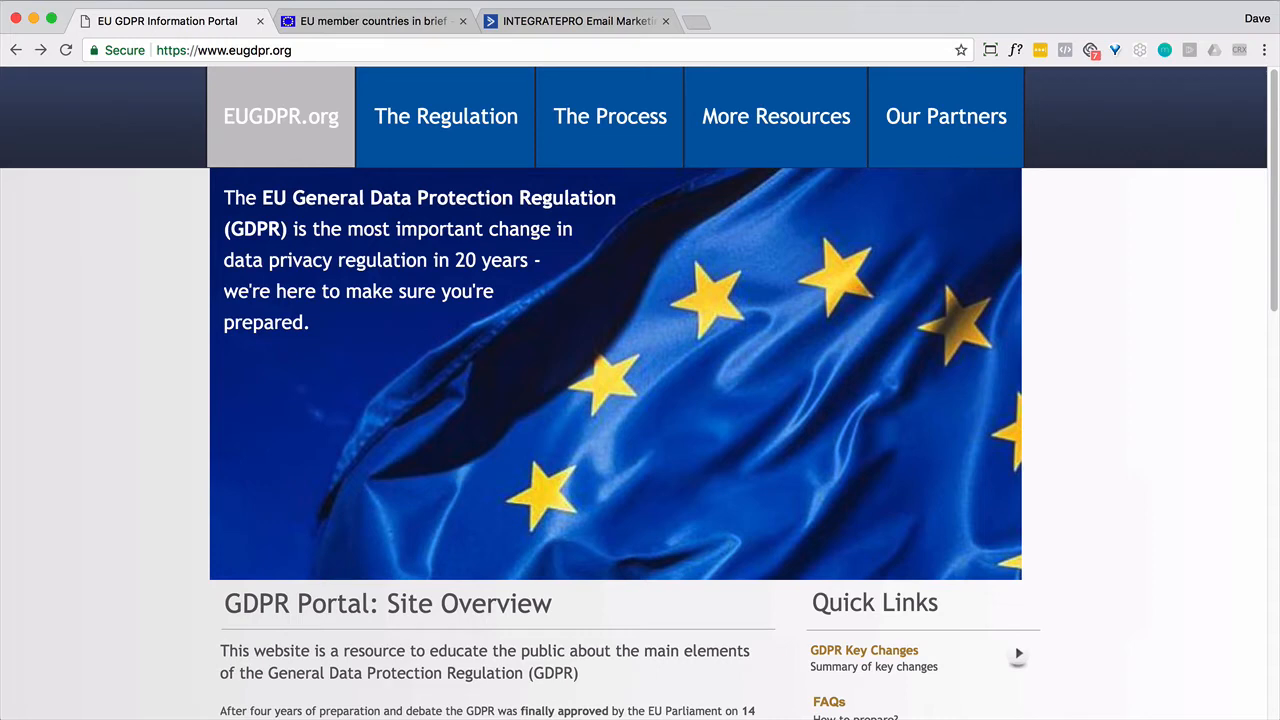
Check the EU member countries page, then start editing the GDPR automation in ActiveCampaign
left_click(372, 20)
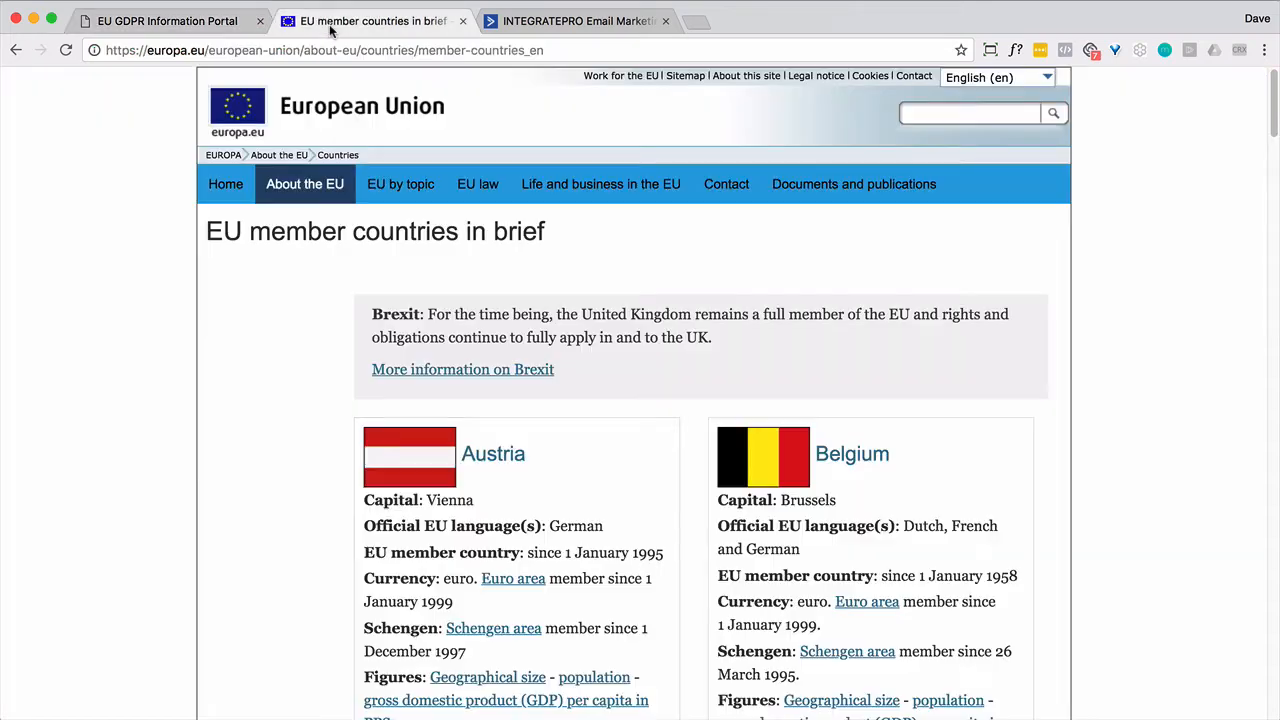
mouse_move(1016, 444)
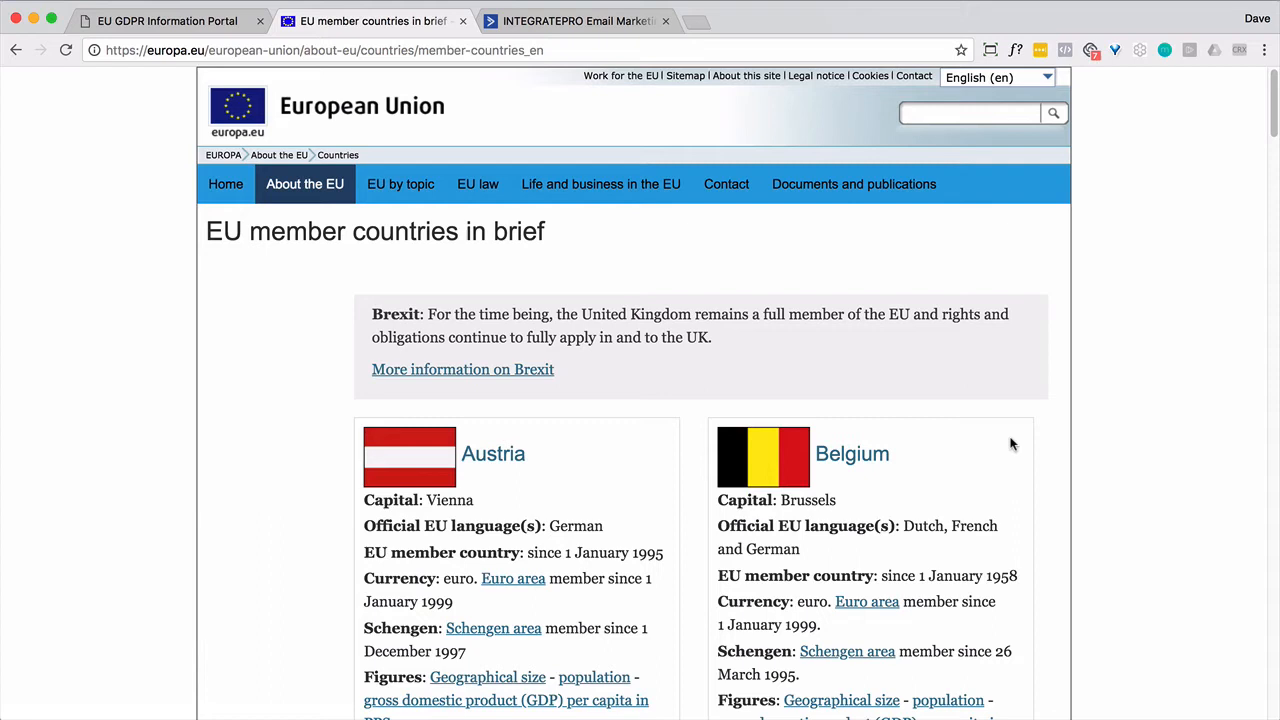
mouse_move(848, 348)
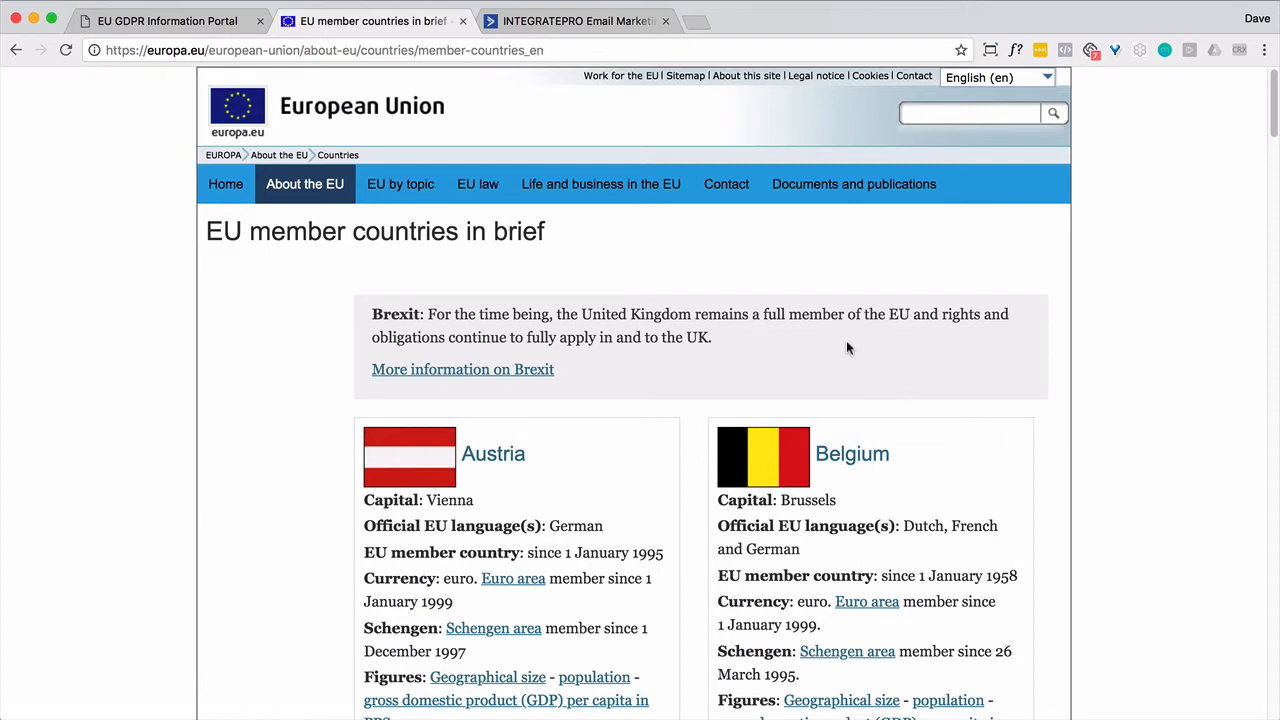
left_click(576, 20)
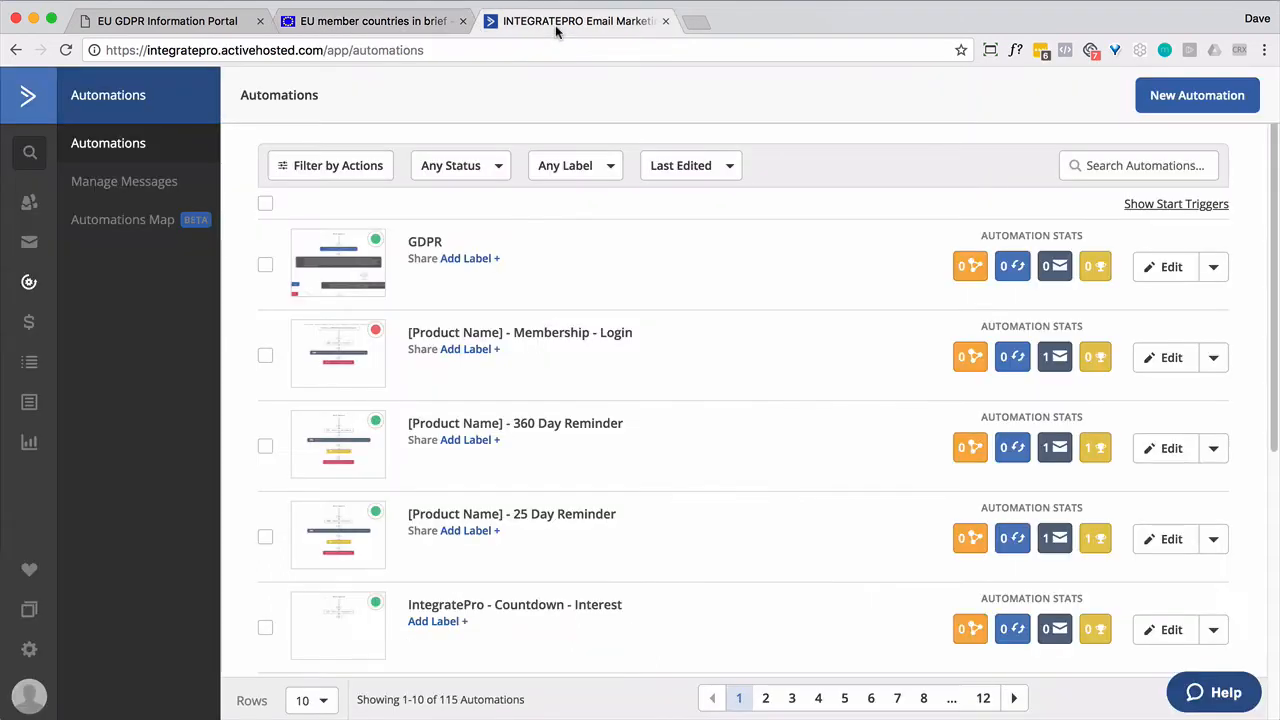
mouse_move(564, 260)
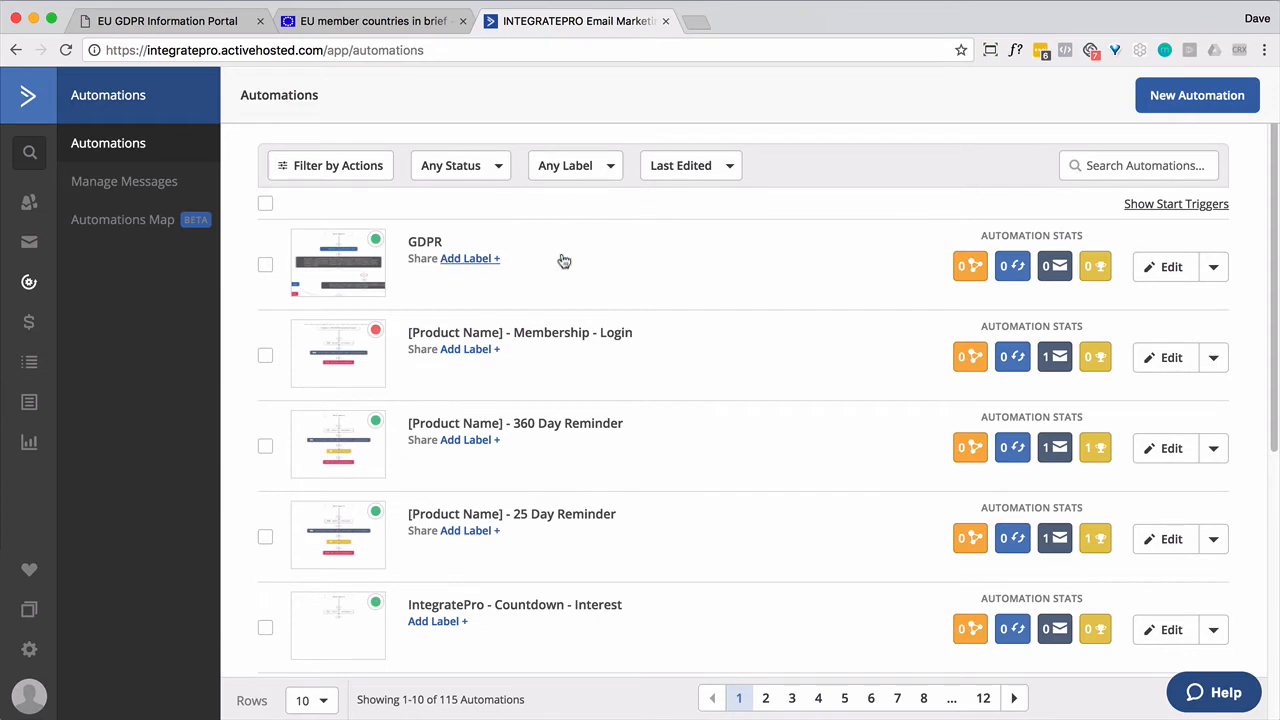
left_click(1170, 266)
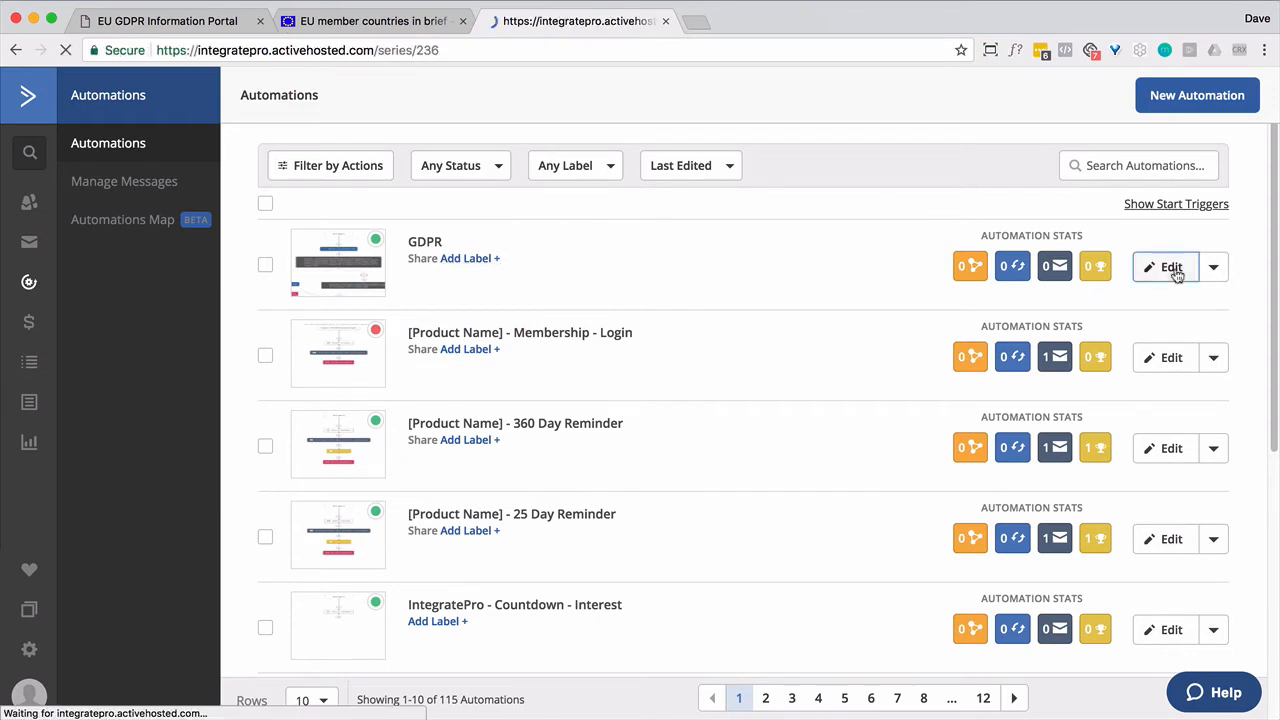
Load the GDPR automation builder showing the PROFILE - EU remove-tag step and first if/else split
left_click(1172, 266)
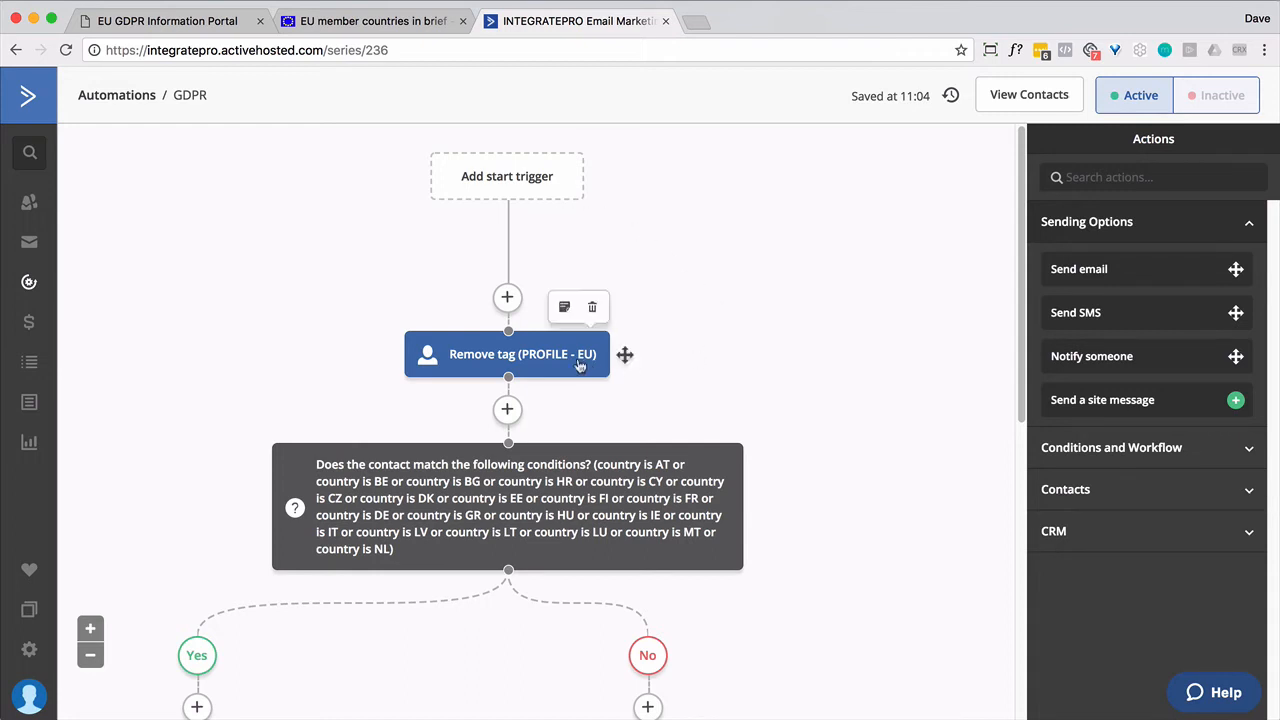
mouse_move(724, 380)
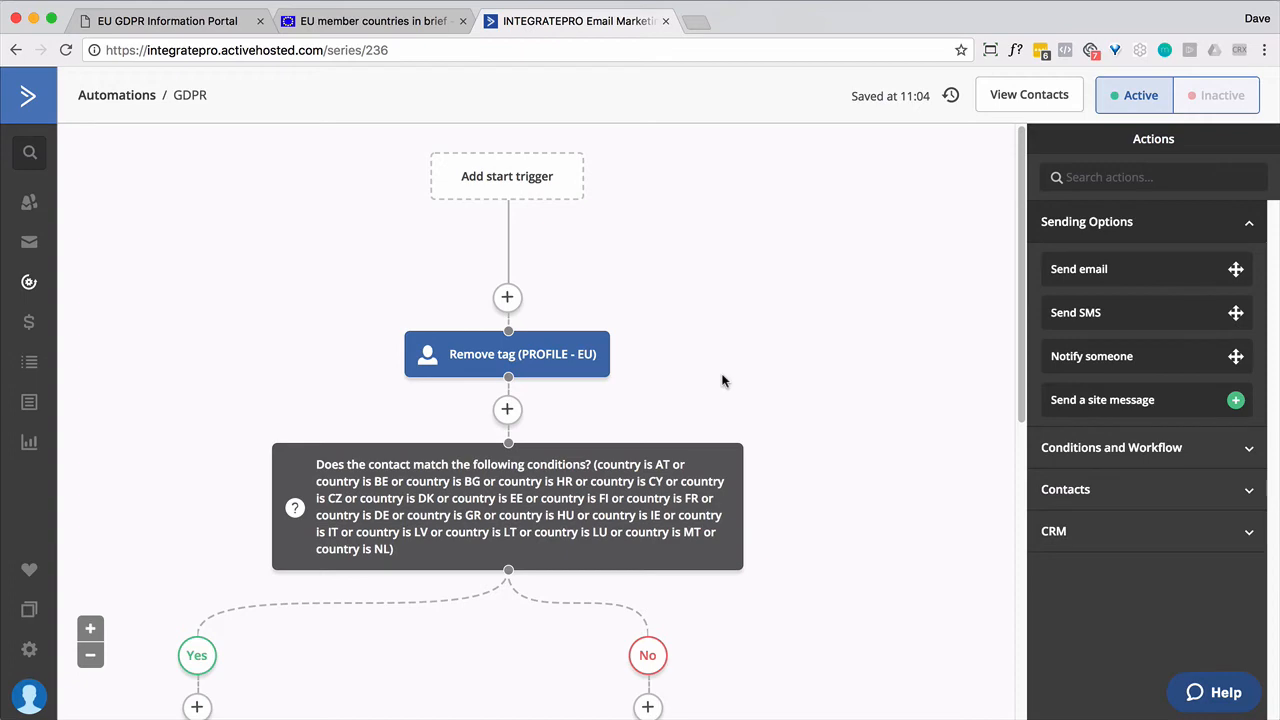
mouse_move(880, 418)
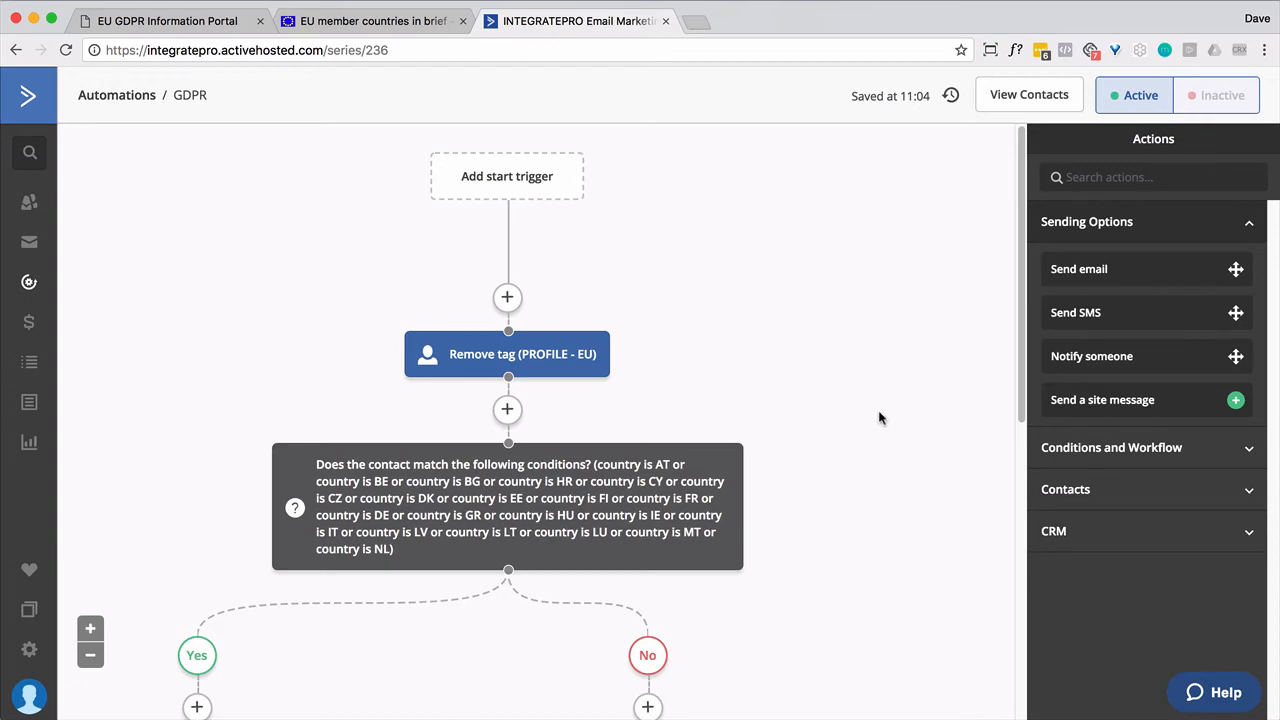
scroll("down", 3)
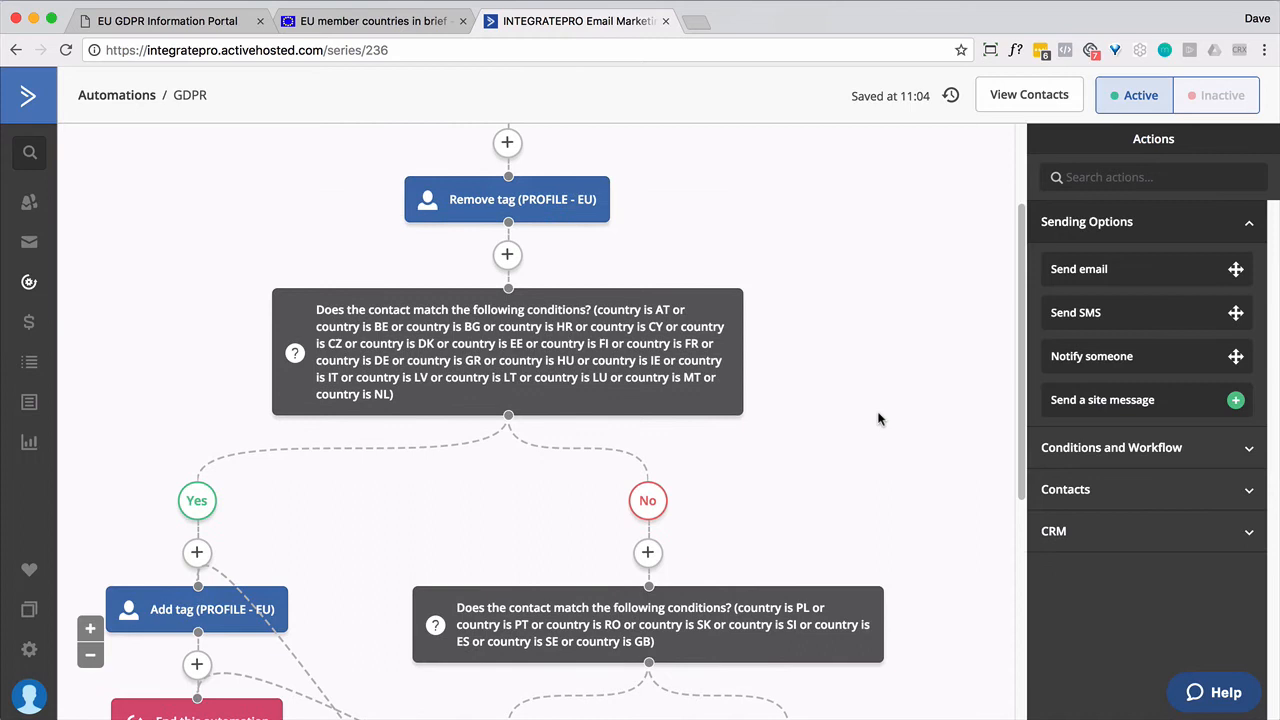
mouse_move(640, 624)
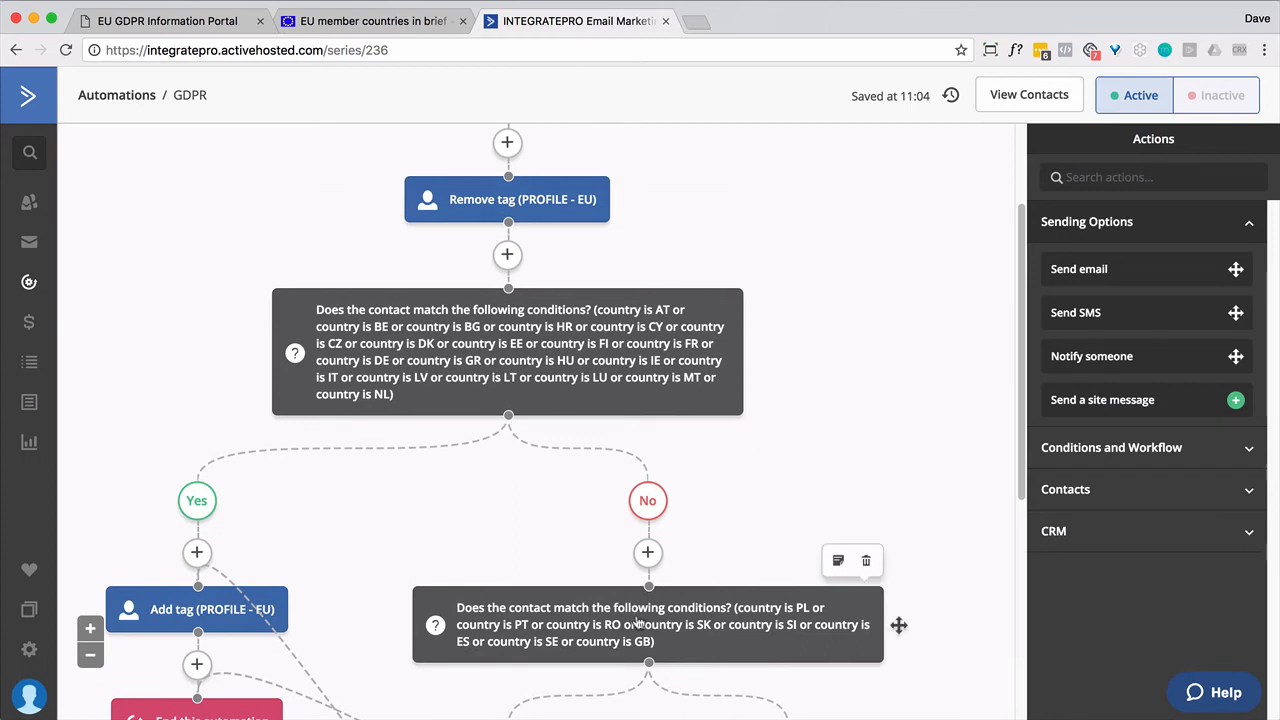
mouse_move(576, 350)
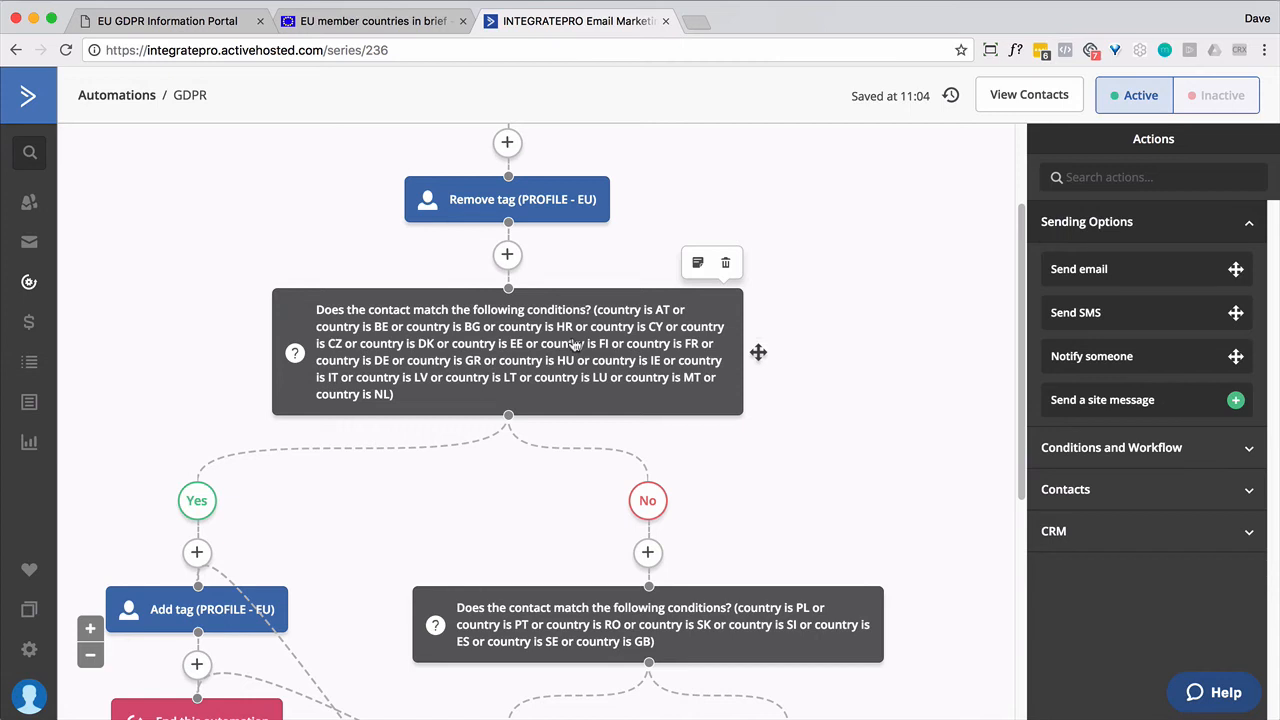
mouse_move(574, 344)
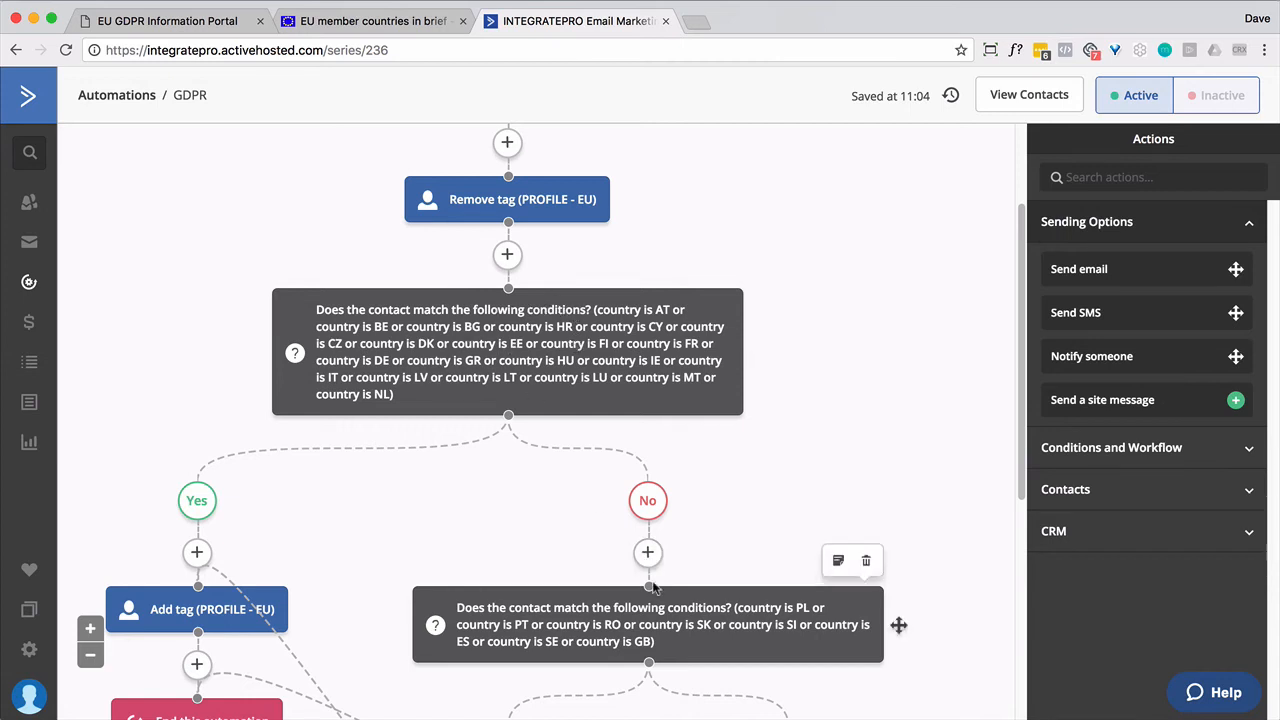
scroll("down", 3)
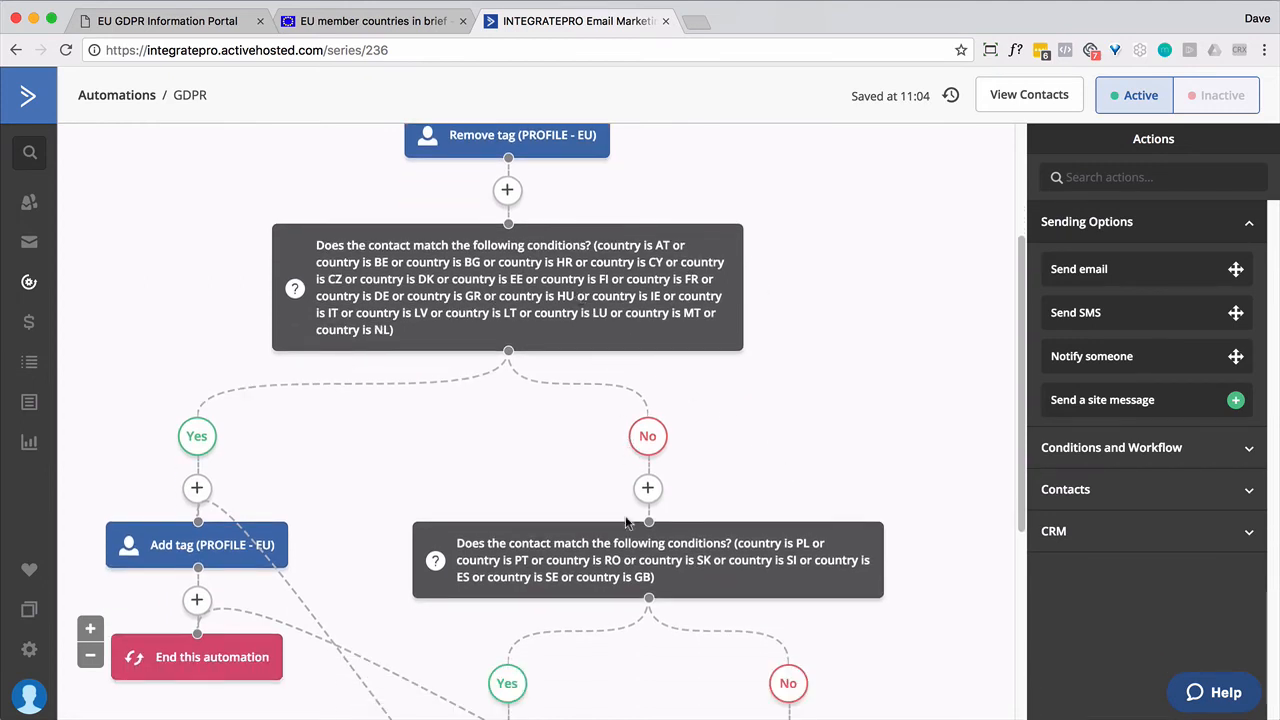
scroll("down", 3)
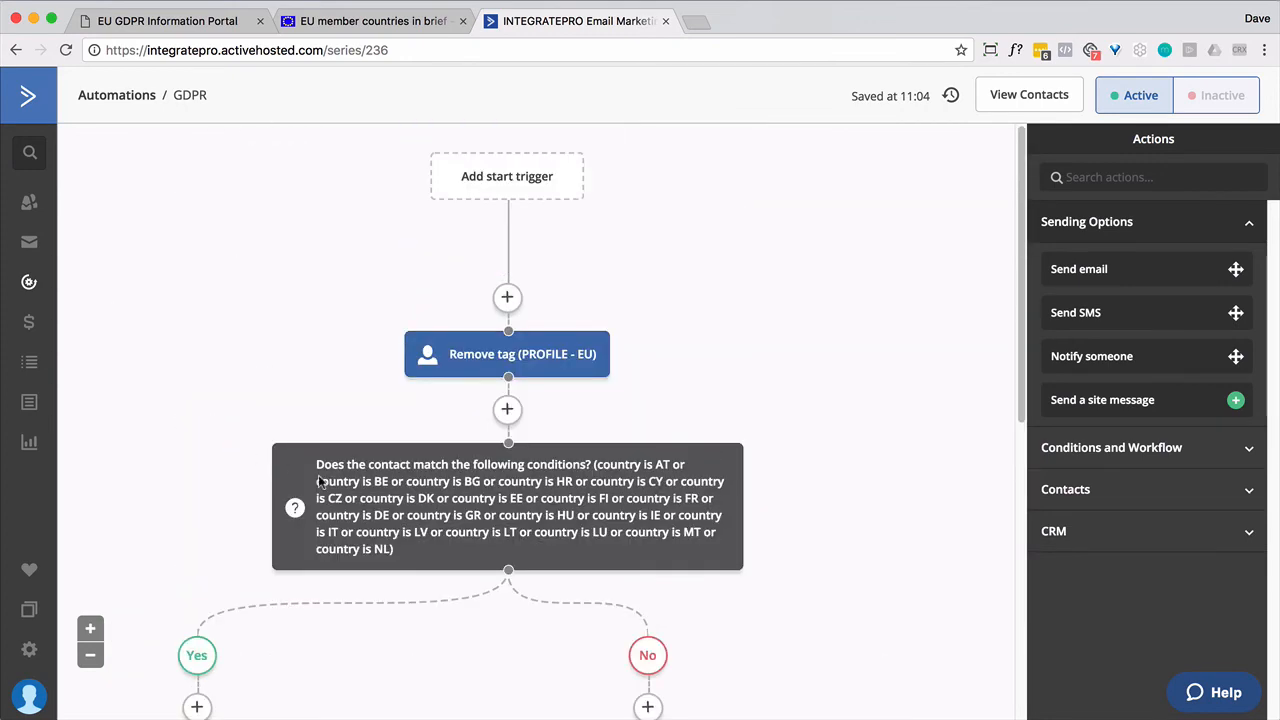
left_click(508, 506)
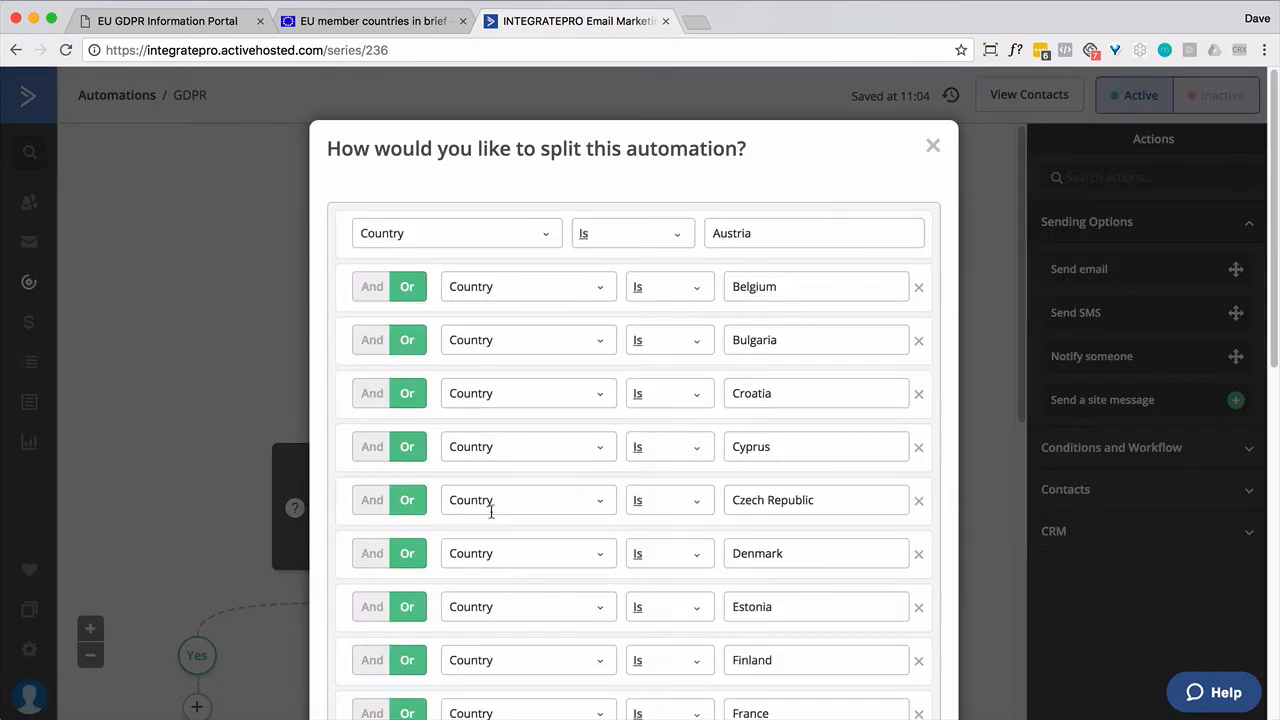
scroll("down", 3)
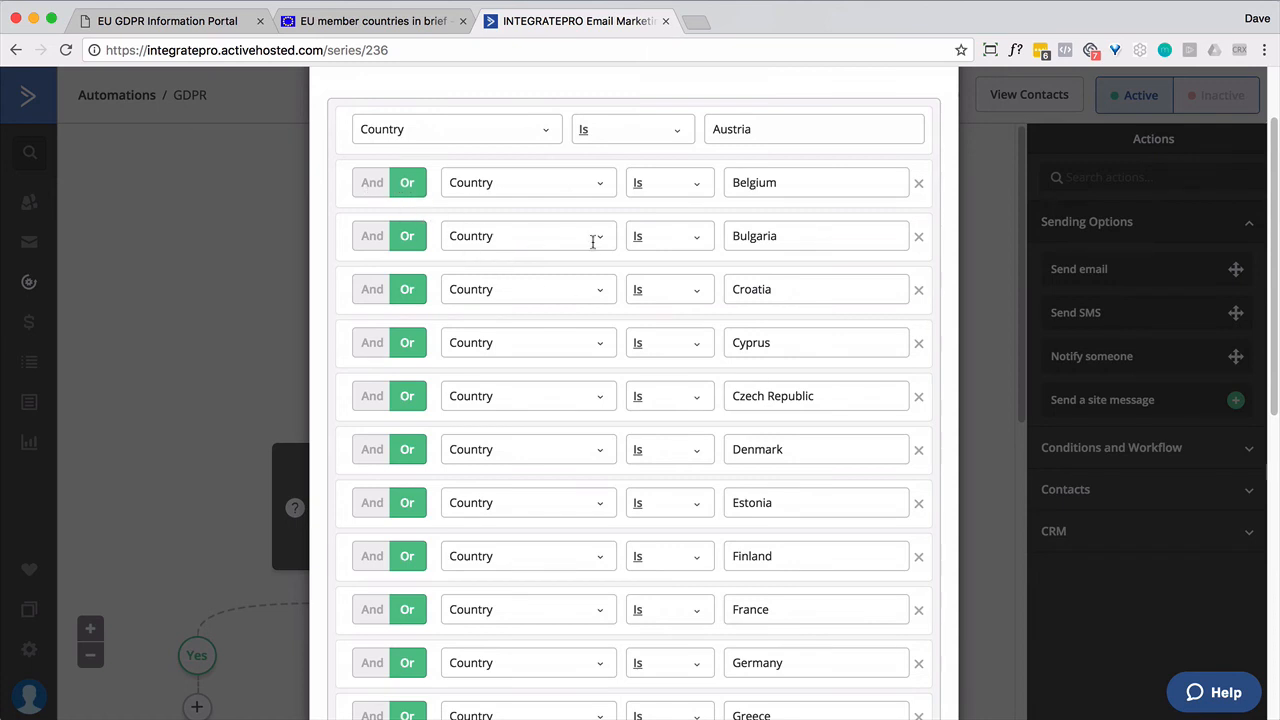
scroll("down", 3)
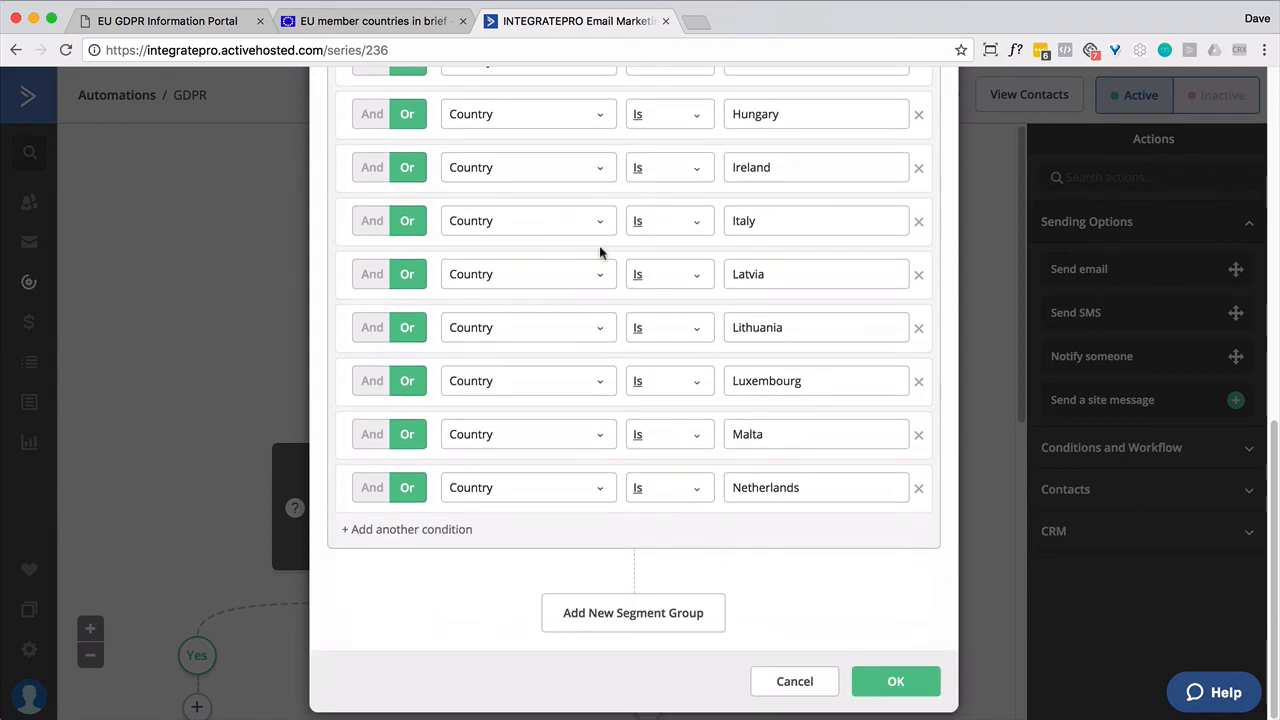
left_click(896, 680)
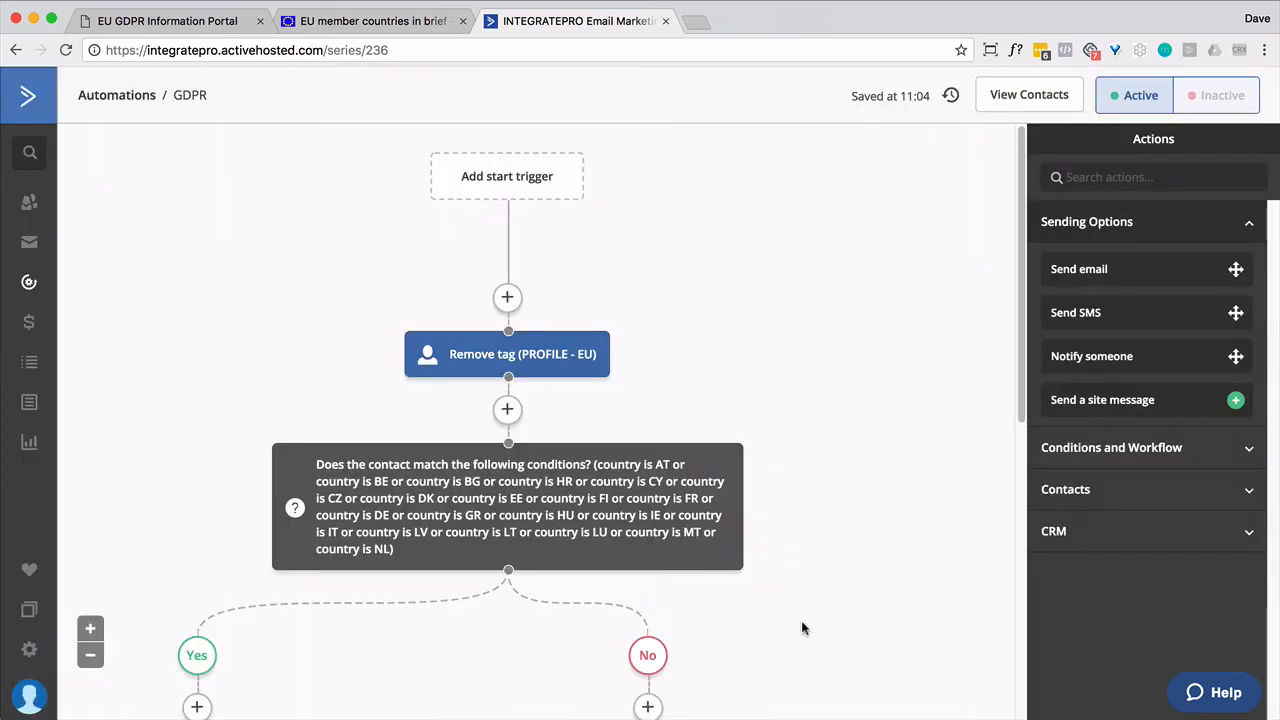
scroll("down", 3)
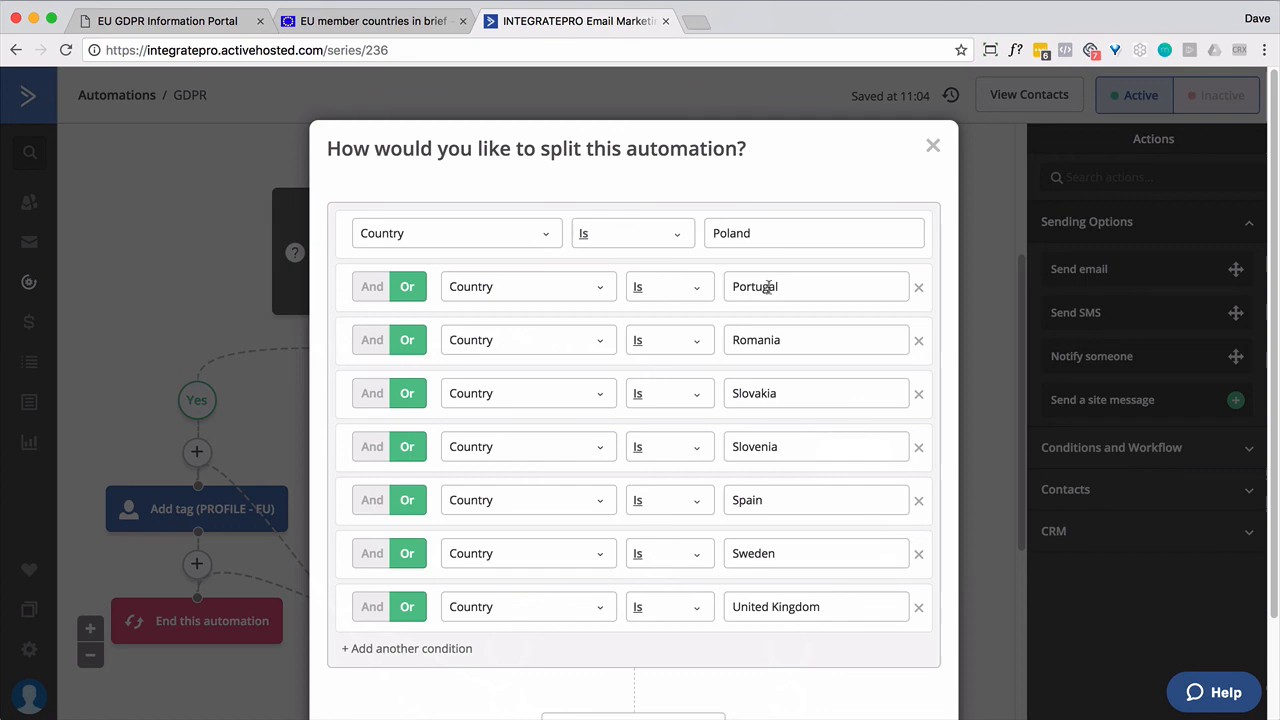
mouse_move(924, 170)
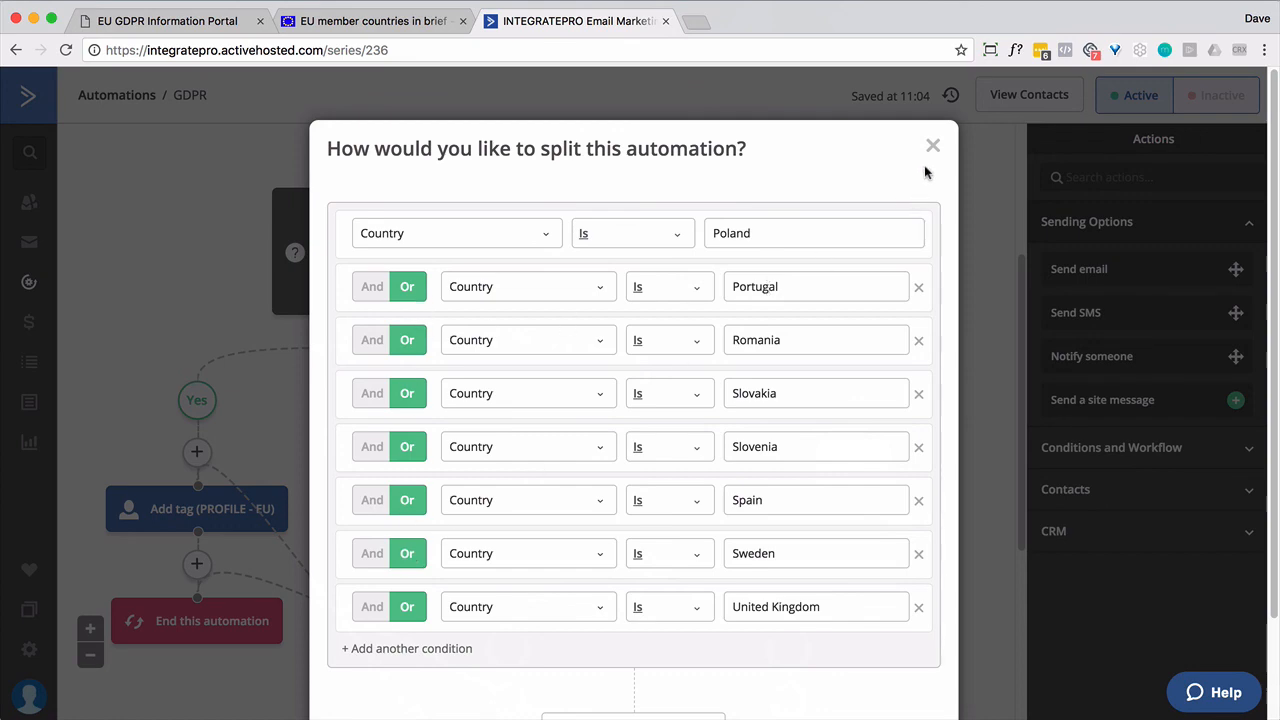
left_click(932, 144)
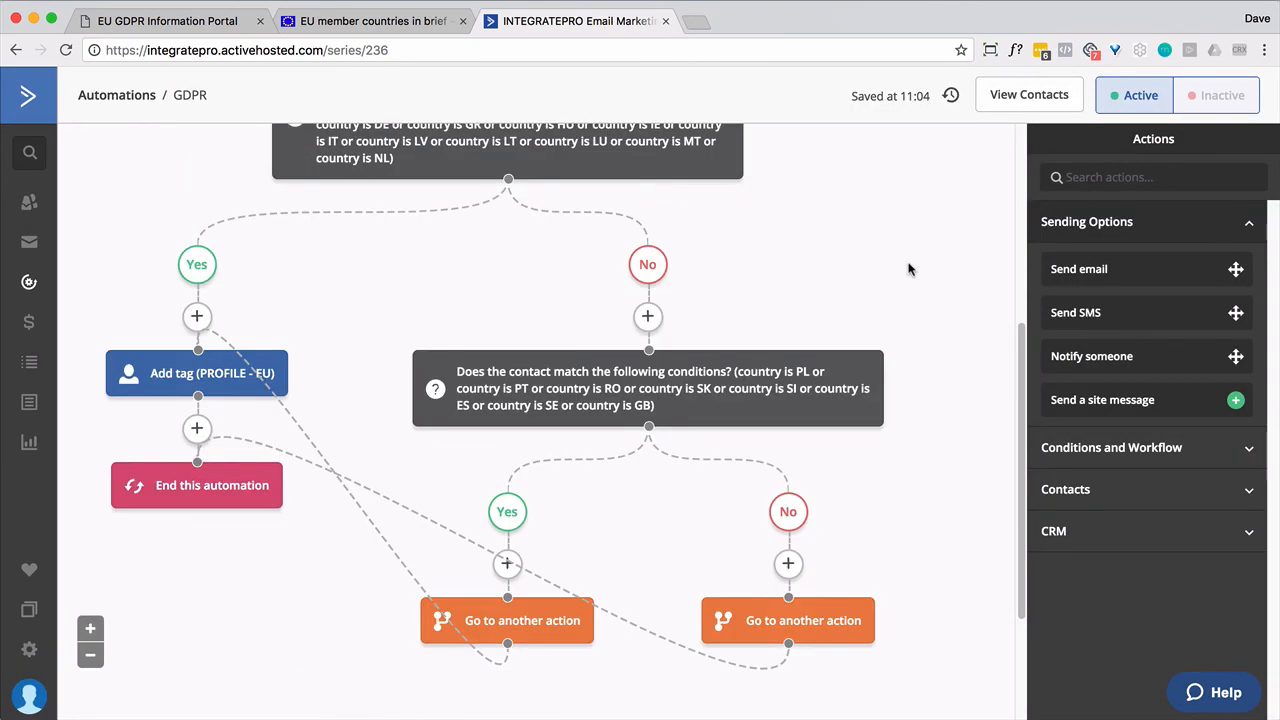
scroll("up", 3)
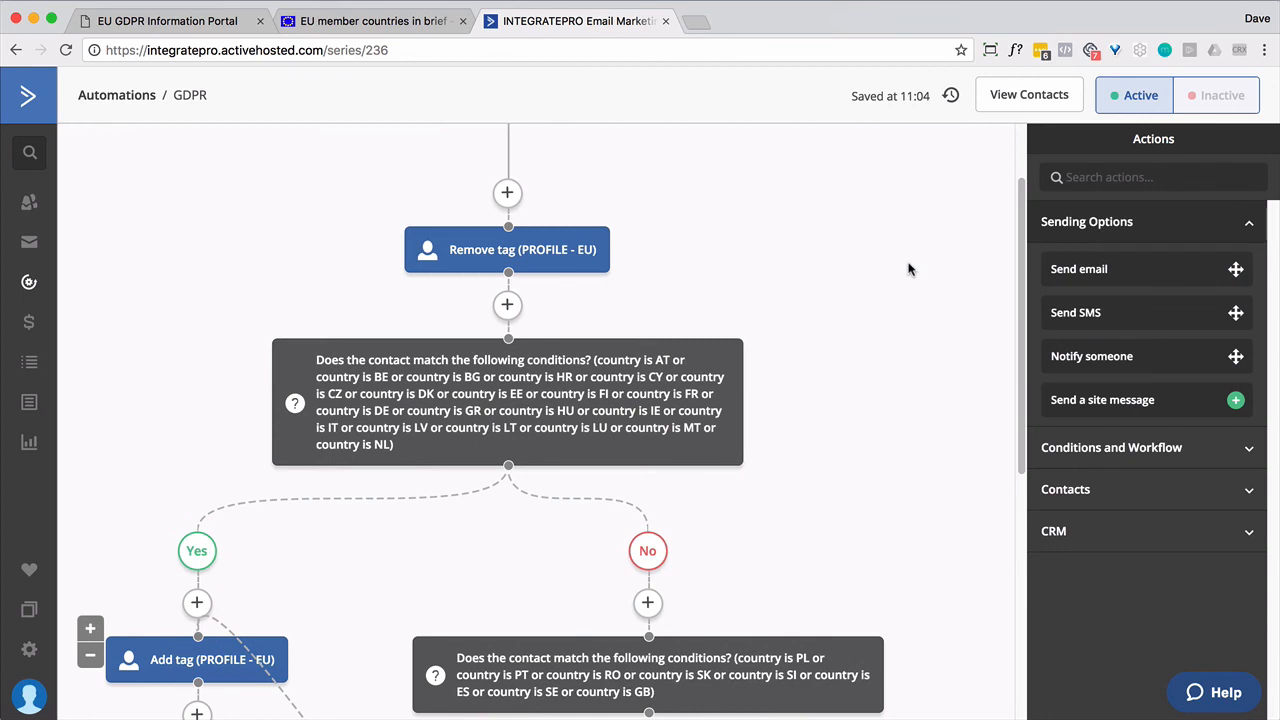
scroll("down", 3)
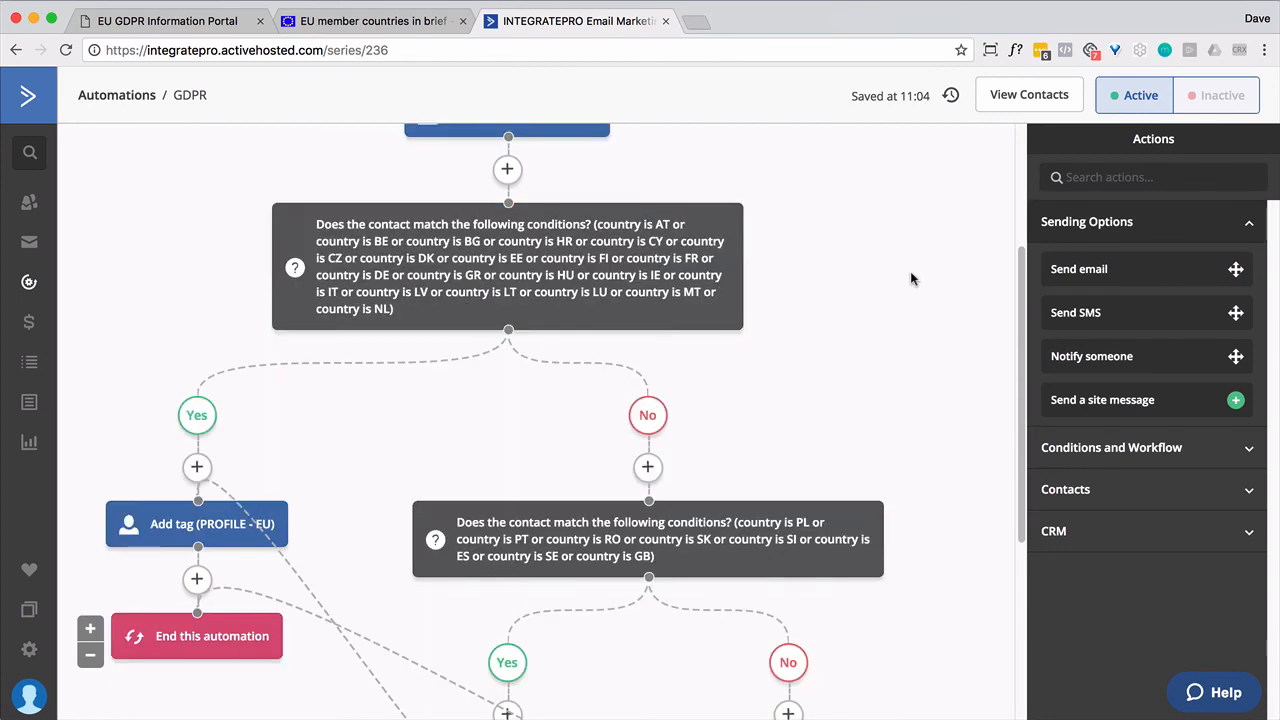